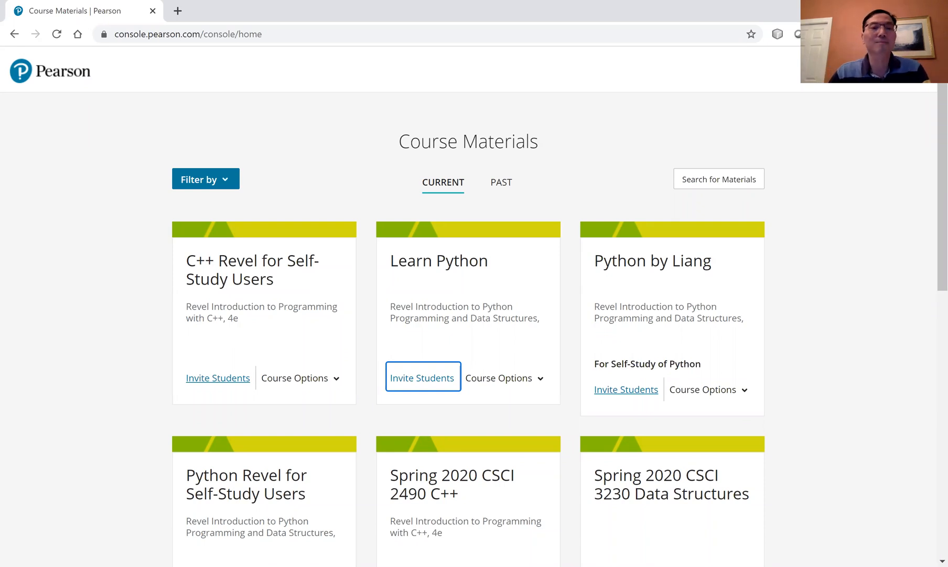
{"action": "mouse_move", "coordinate": [255, 110]}
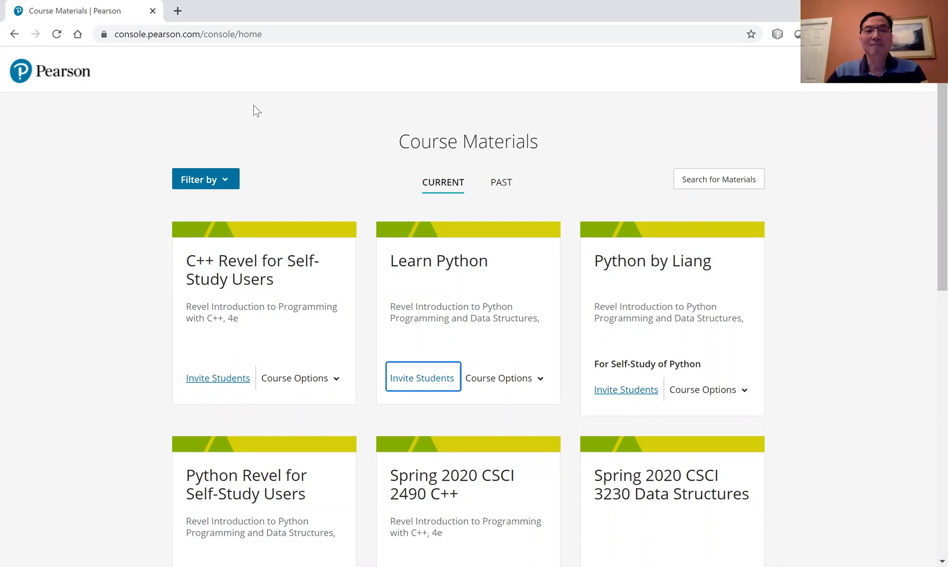
{"action": "mouse_move", "coordinate": [435, 304]}
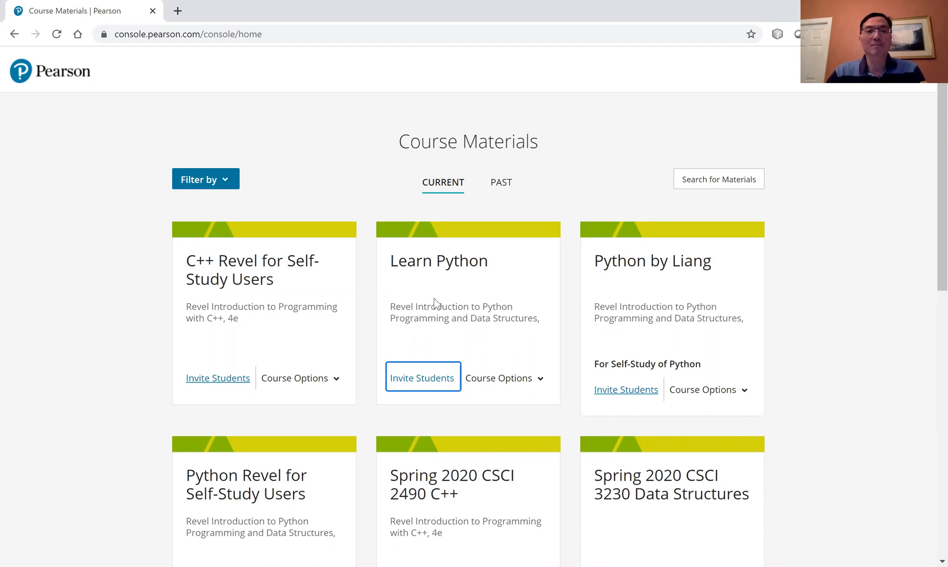
{"action": "mouse_move", "coordinate": [489, 300]}
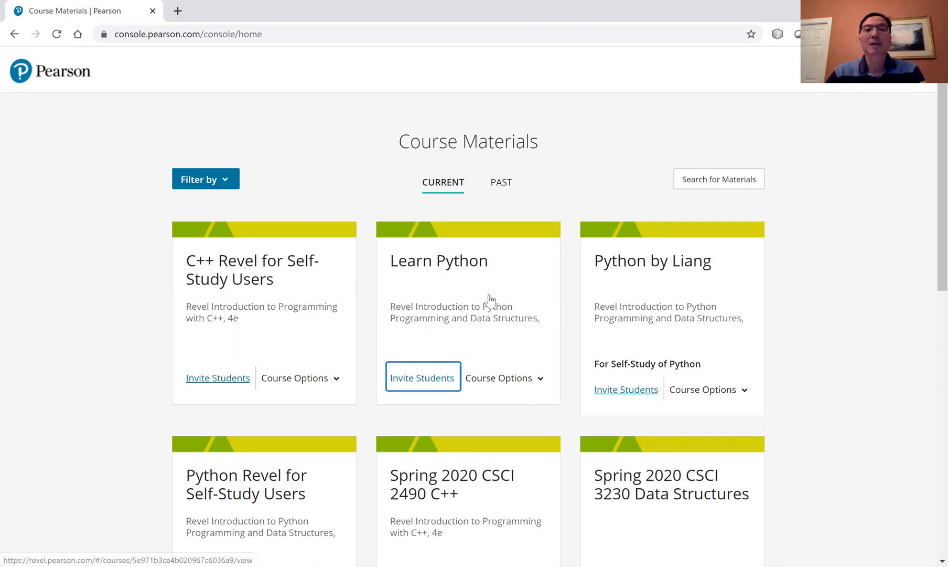
{"action": "mouse_move", "coordinate": [496, 270]}
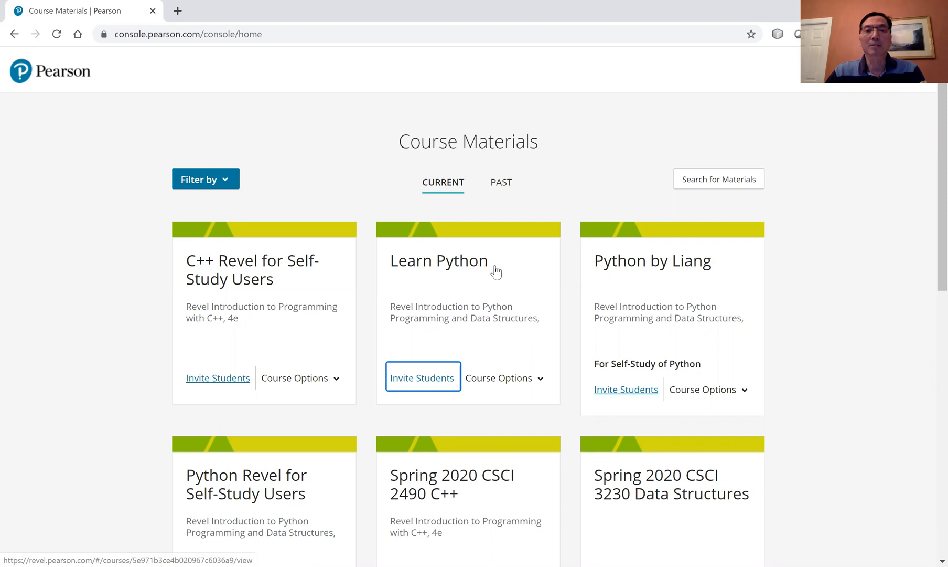
Launch the Learn Python (TuTh) course from its course card
{"action": "left_click", "coordinate": [439, 260]}
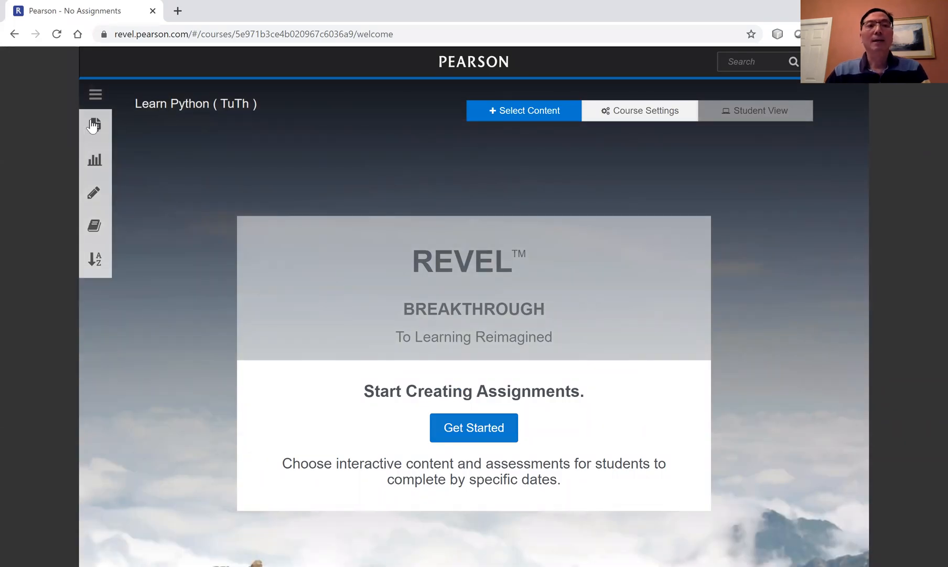
{"action": "mouse_move", "coordinate": [363, 106]}
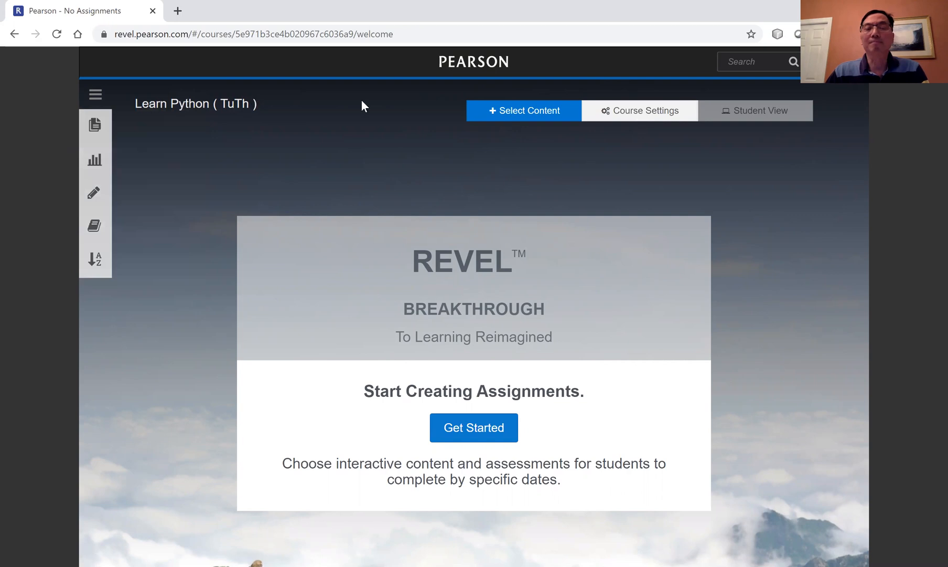
{"action": "mouse_move", "coordinate": [692, 137]}
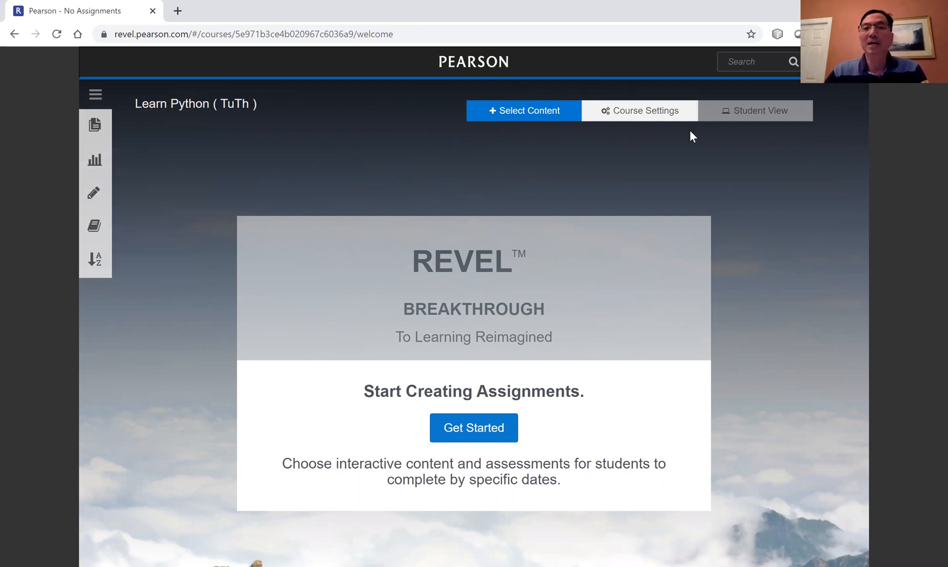
{"action": "mouse_move", "coordinate": [579, 176]}
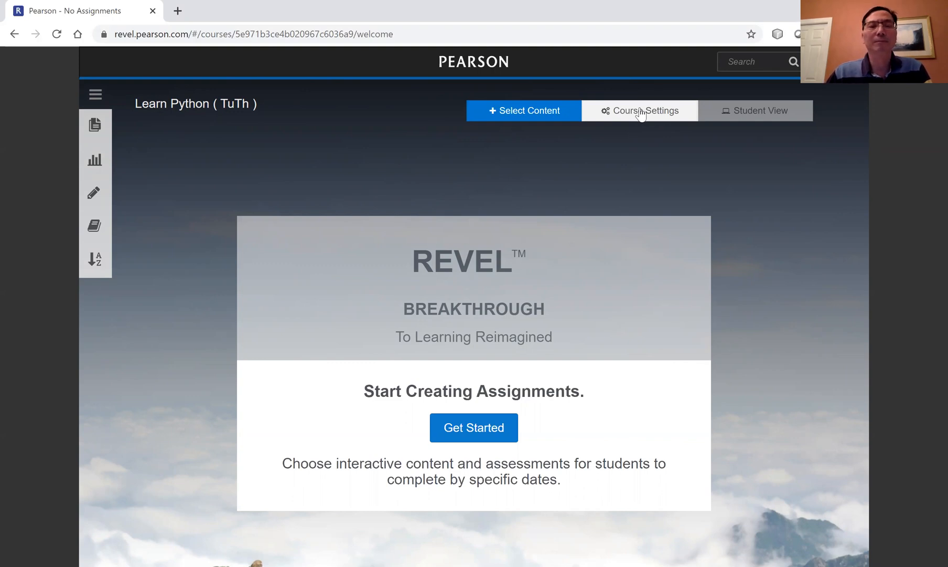
In Course Settings, make assessments available upon publish, acknowledge the warning, and choose Eastern Time
{"action": "left_click", "coordinate": [639, 111]}
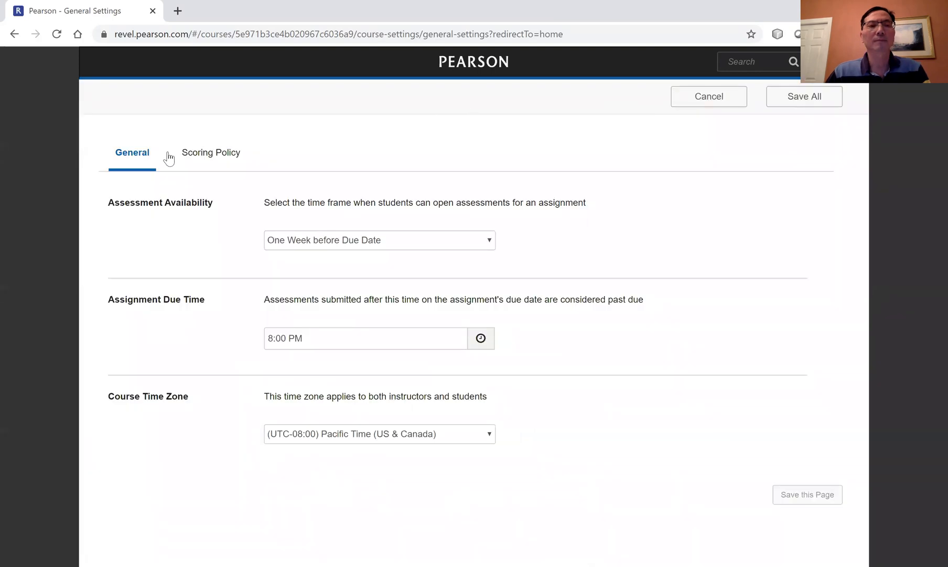
{"action": "mouse_move", "coordinate": [127, 160]}
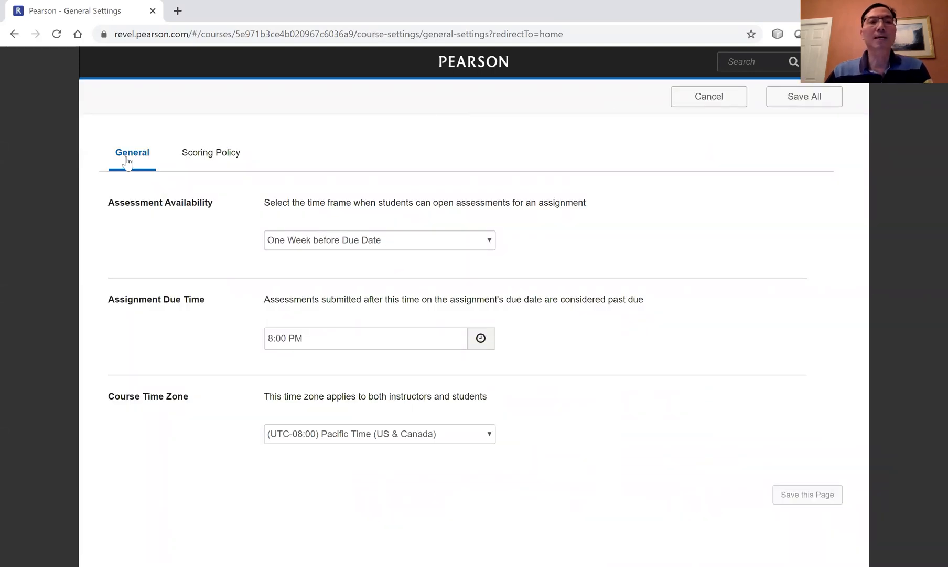
{"action": "mouse_move", "coordinate": [211, 162]}
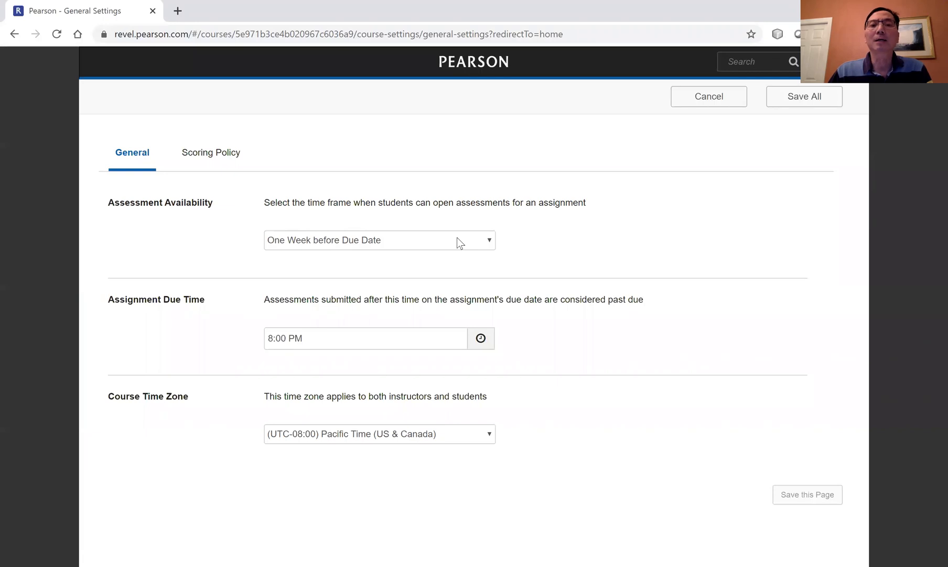
{"action": "left_click", "coordinate": [379, 240]}
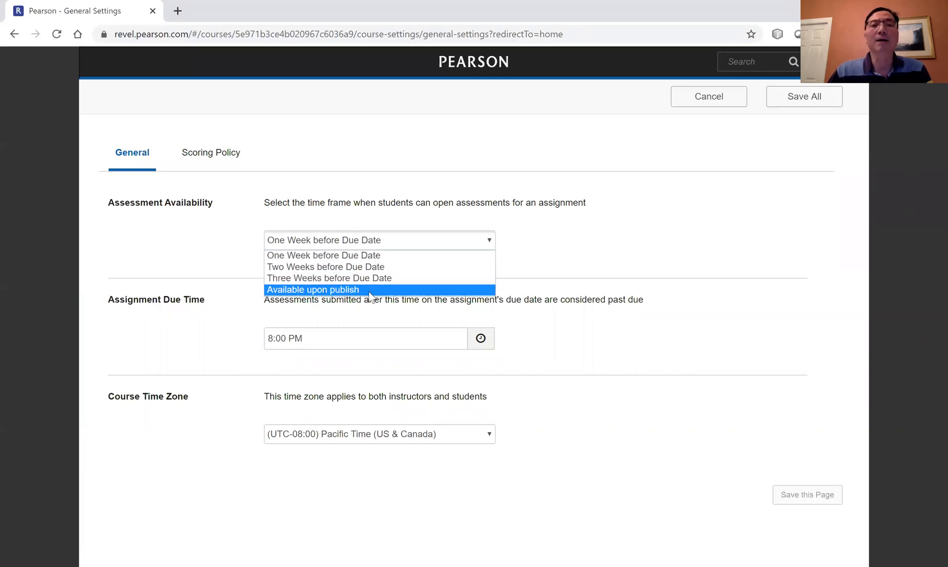
{"action": "left_click", "coordinate": [313, 289]}
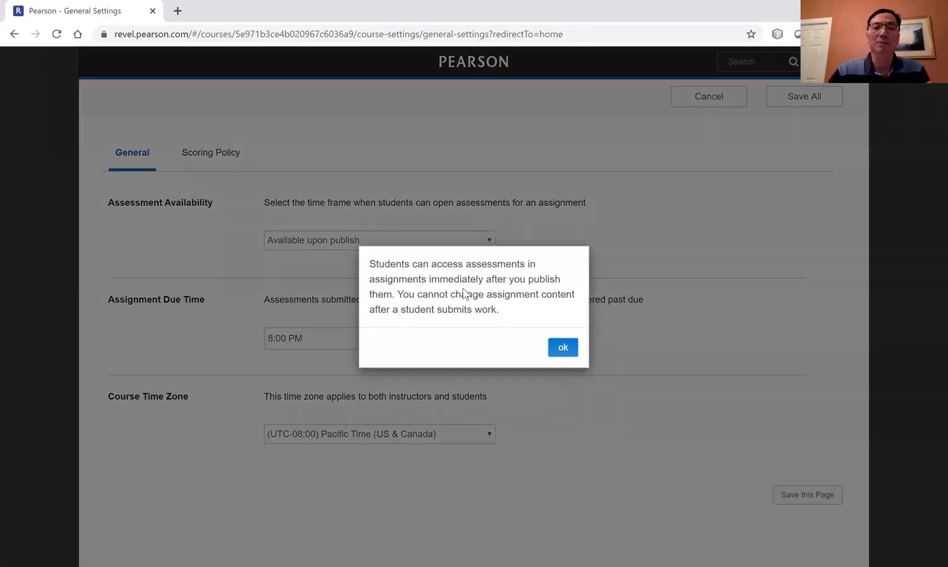
{"action": "left_click", "coordinate": [562, 347]}
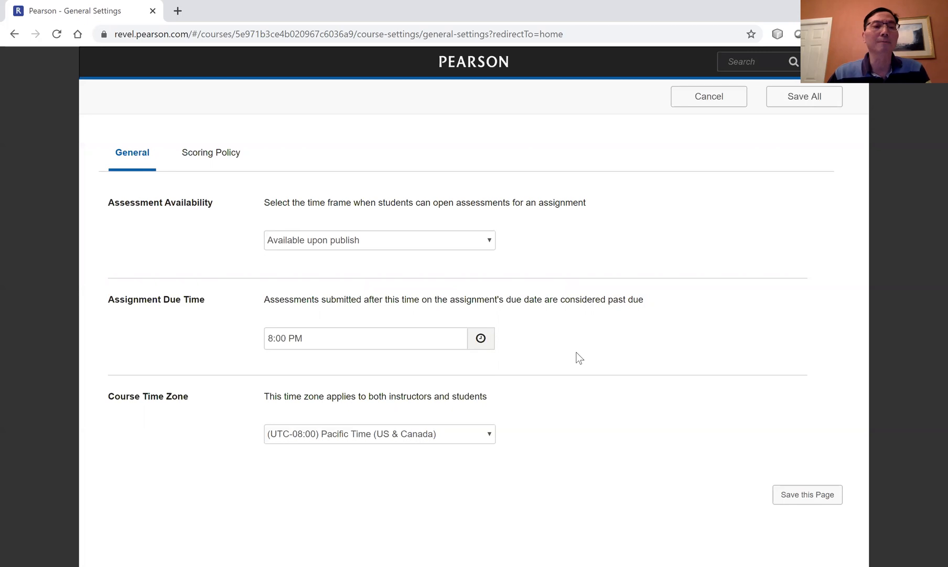
{"action": "mouse_move", "coordinate": [141, 310]}
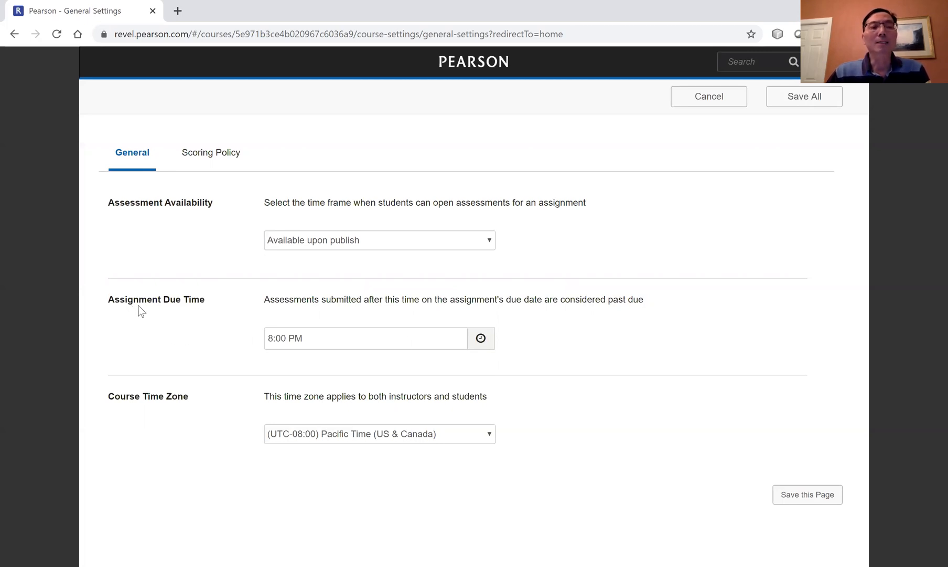
{"action": "mouse_move", "coordinate": [204, 314]}
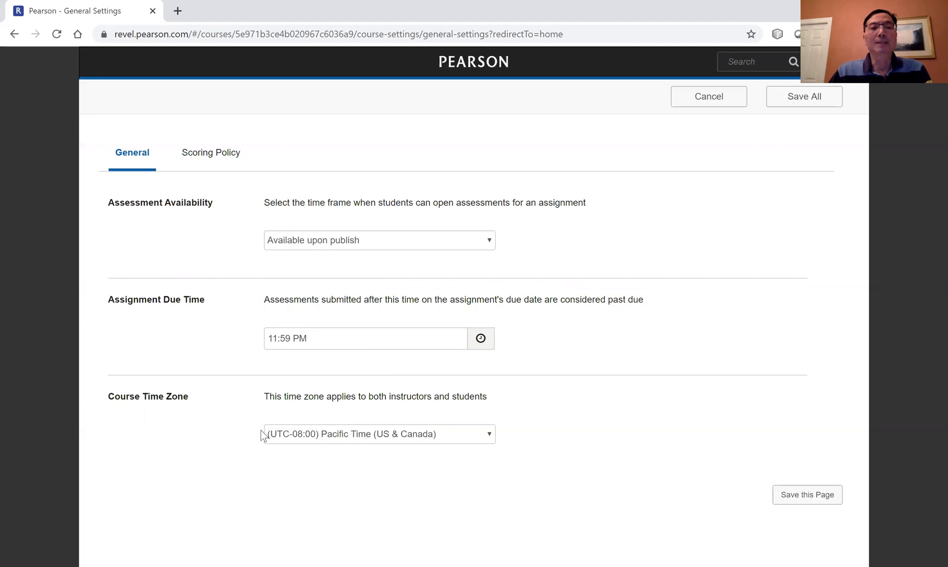
{"action": "left_click", "coordinate": [379, 433]}
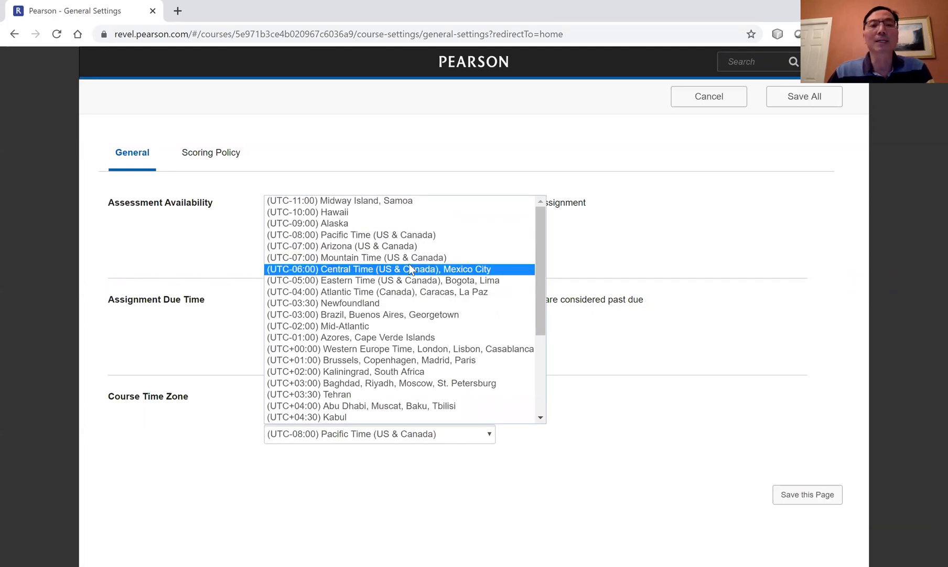
{"action": "left_click", "coordinate": [385, 280]}
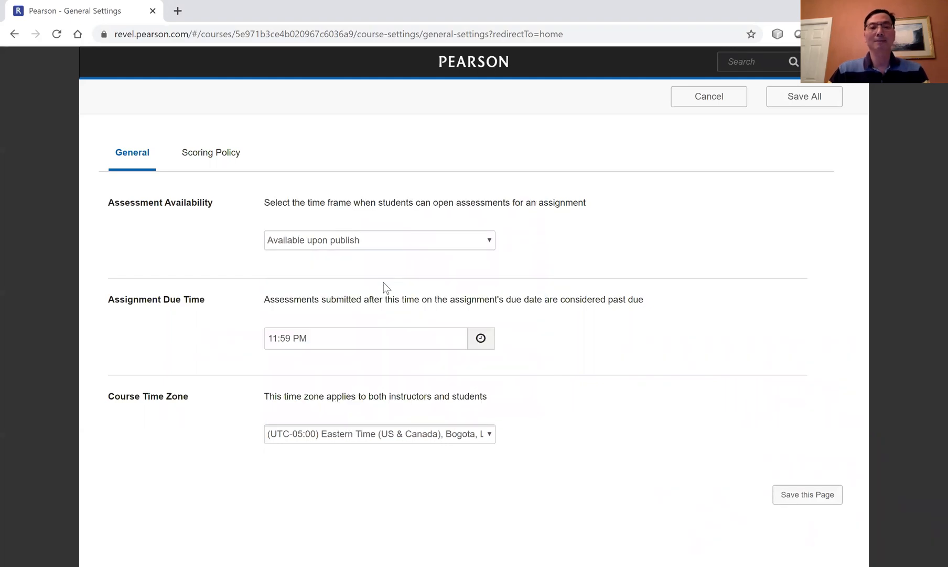
{"action": "mouse_move", "coordinate": [238, 162]}
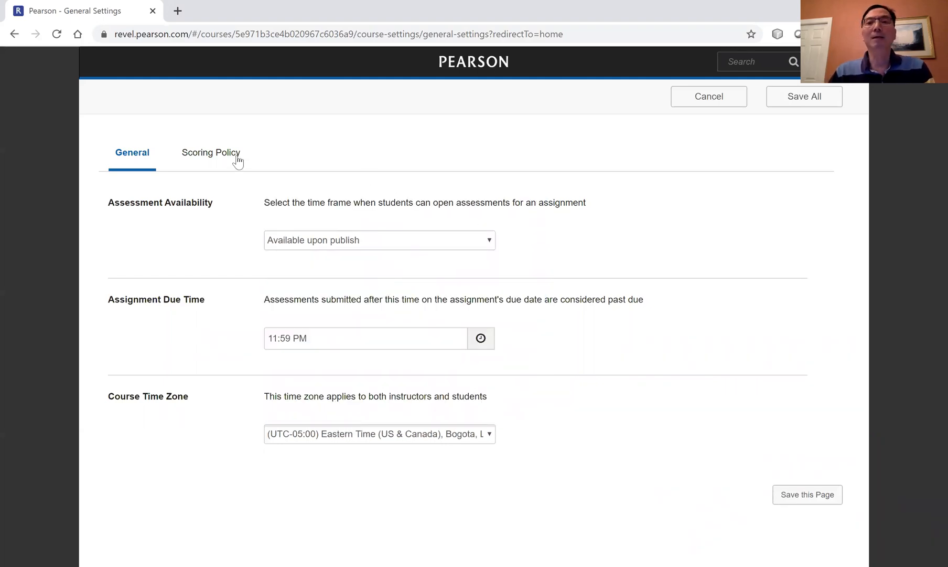
In Scoring Policy, set chapter quizzes to 10 points and unlimited attempts for chapter and module quizzes
{"action": "left_click", "coordinate": [211, 153]}
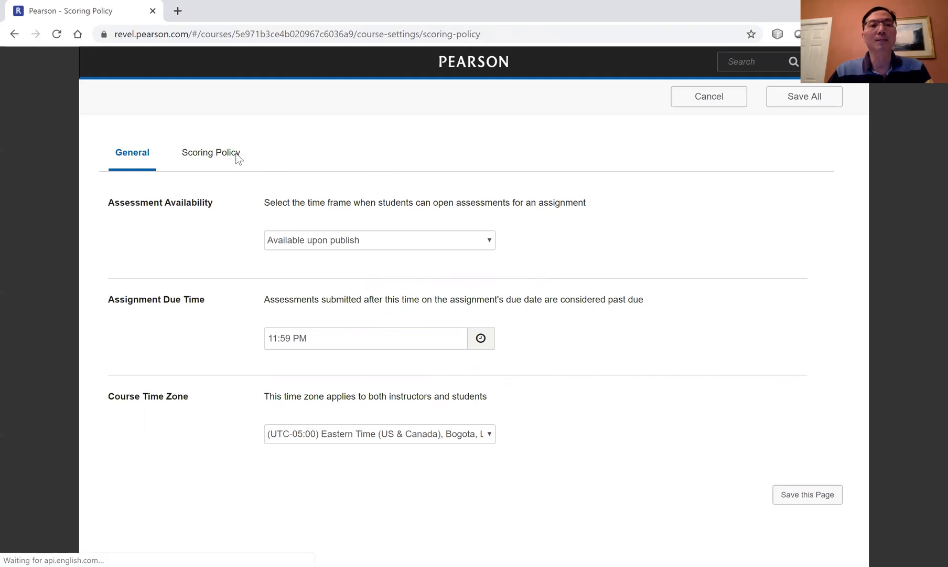
{"action": "left_click", "coordinate": [212, 152]}
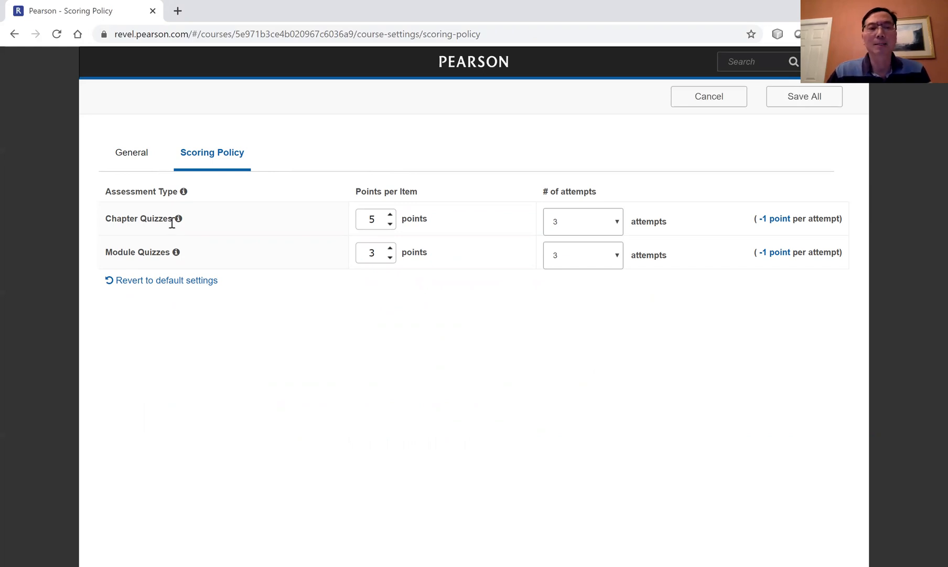
{"action": "mouse_move", "coordinate": [158, 219]}
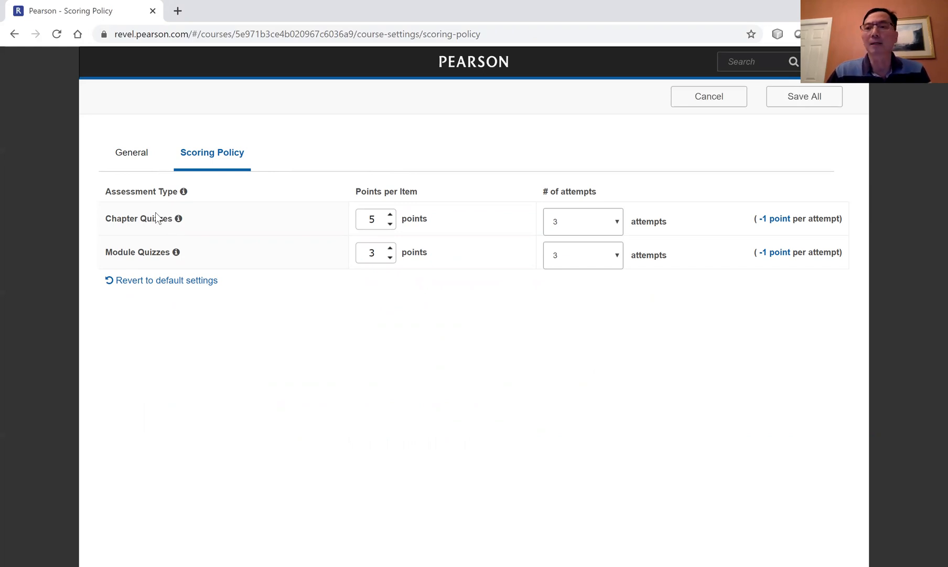
{"action": "mouse_move", "coordinate": [244, 212]}
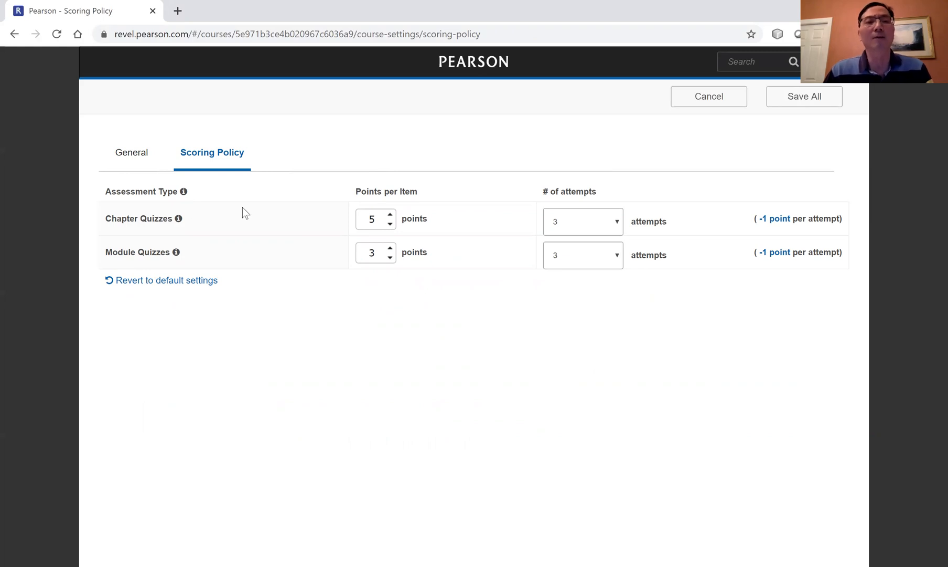
{"action": "mouse_move", "coordinate": [394, 219]}
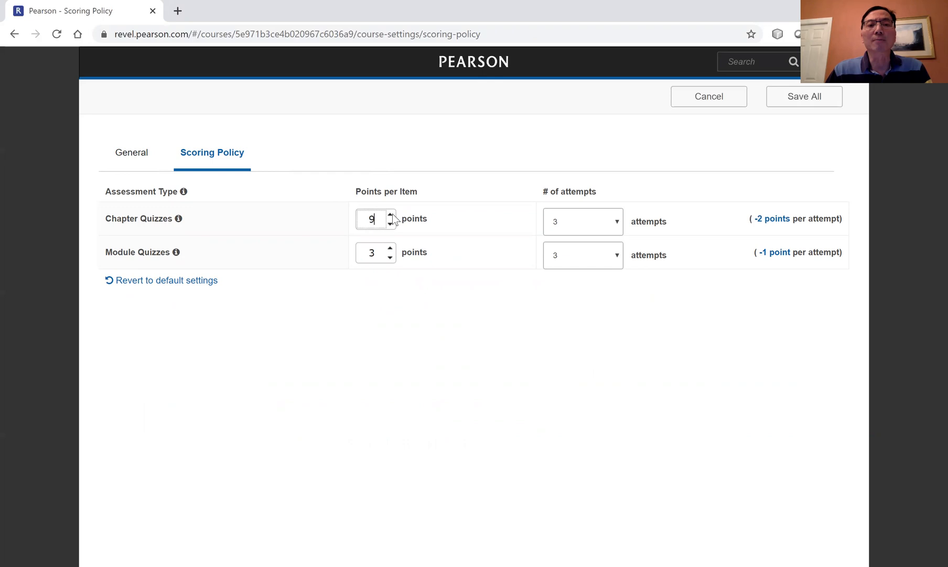
{"action": "left_click", "coordinate": [393, 215]}
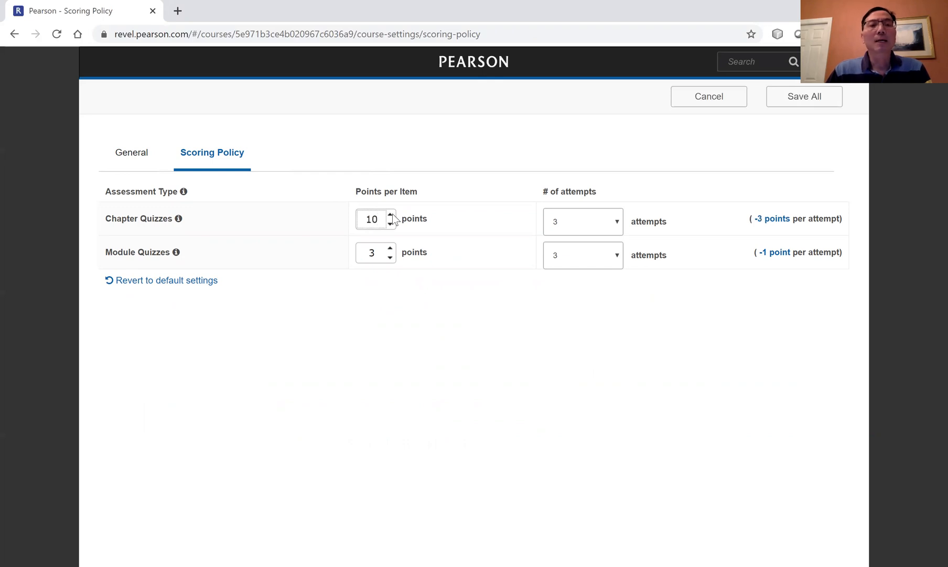
{"action": "mouse_move", "coordinate": [141, 267]}
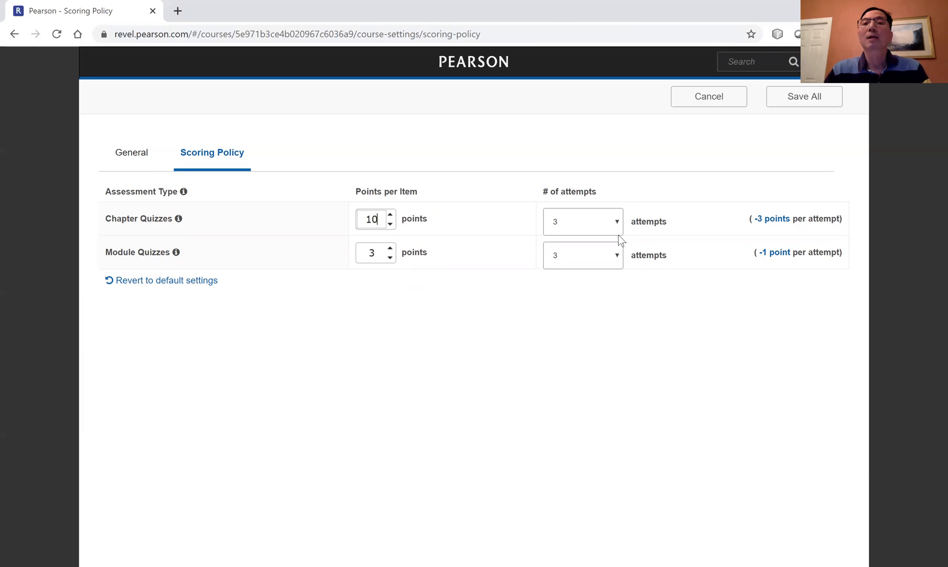
{"action": "mouse_move", "coordinate": [475, 232]}
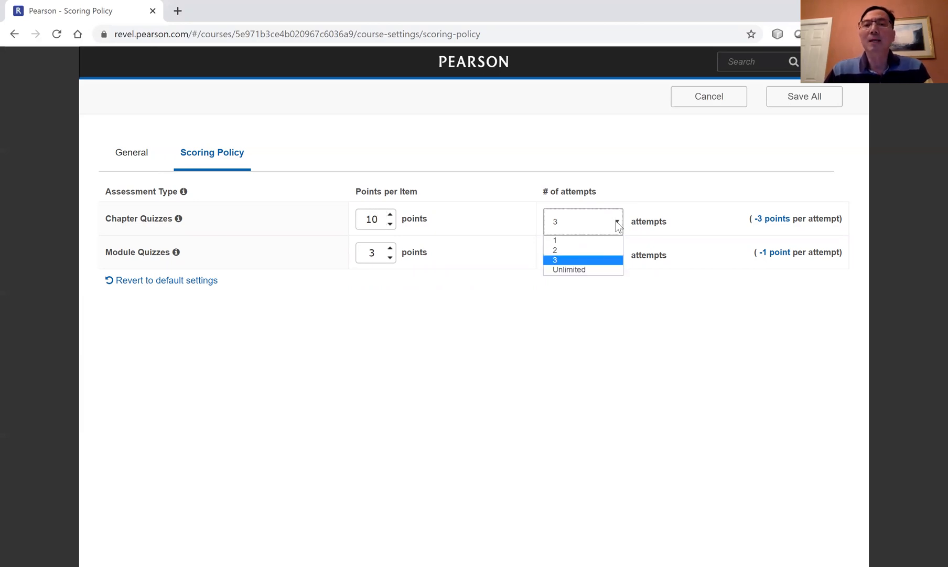
{"action": "left_click", "coordinate": [567, 269]}
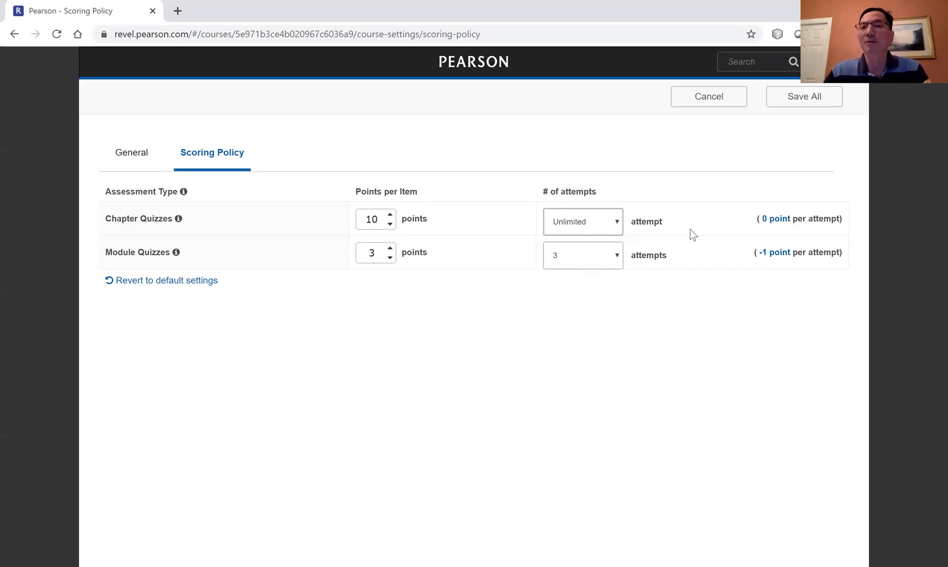
{"action": "mouse_move", "coordinate": [599, 248]}
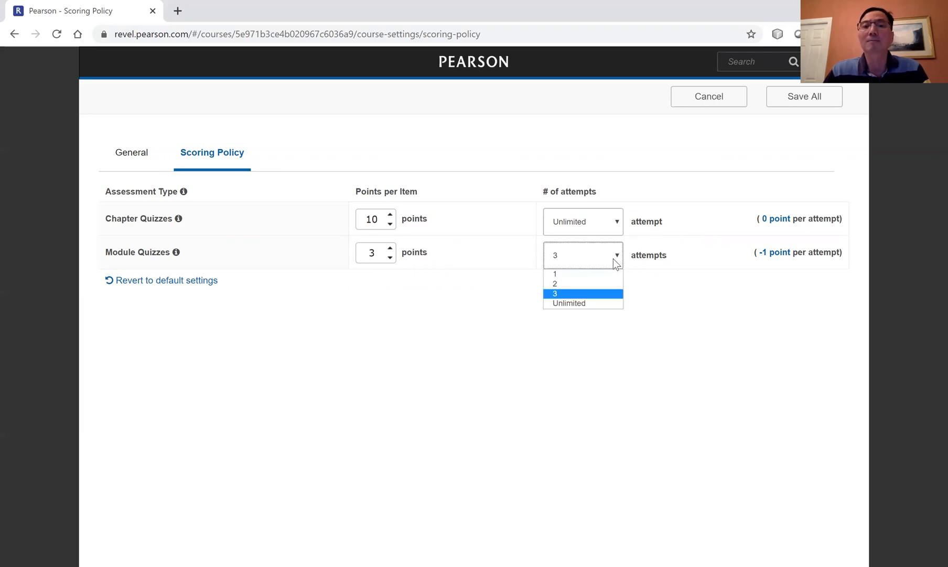
{"action": "left_click", "coordinate": [567, 303]}
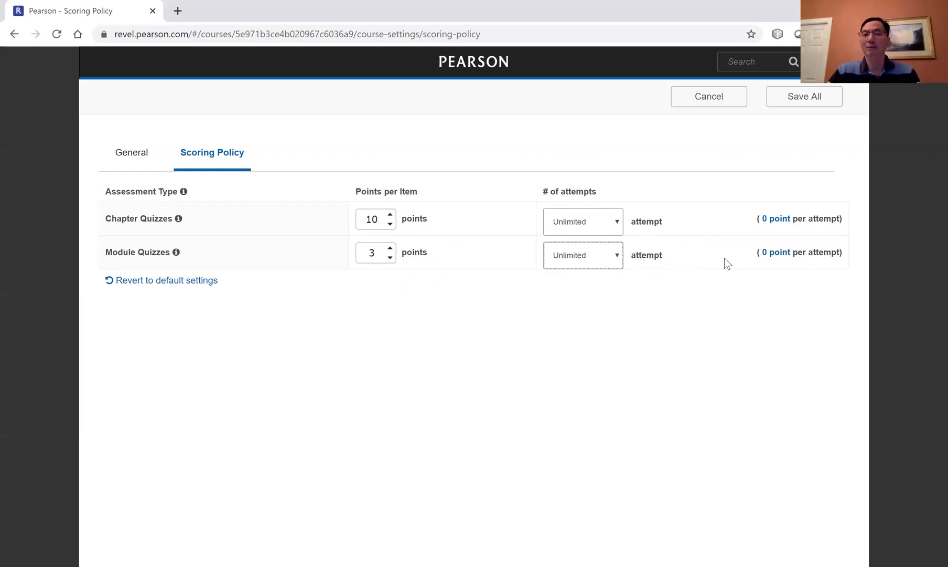
{"action": "mouse_move", "coordinate": [667, 237]}
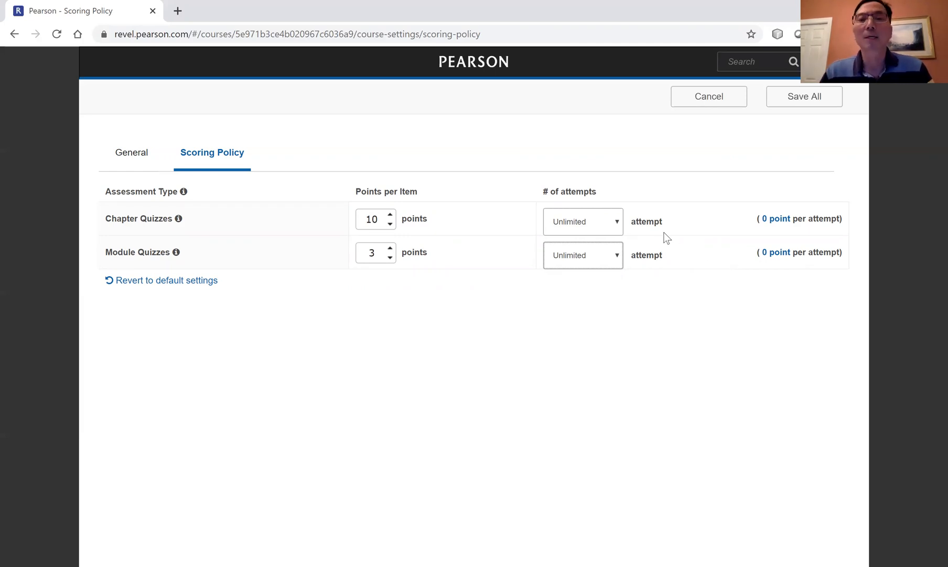
{"action": "mouse_move", "coordinate": [479, 277]}
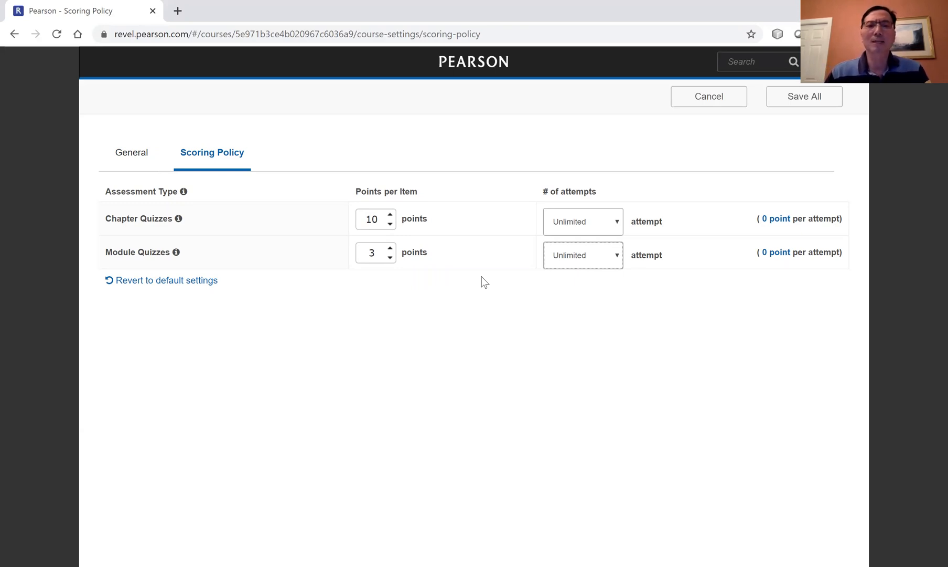
{"action": "mouse_move", "coordinate": [708, 187]}
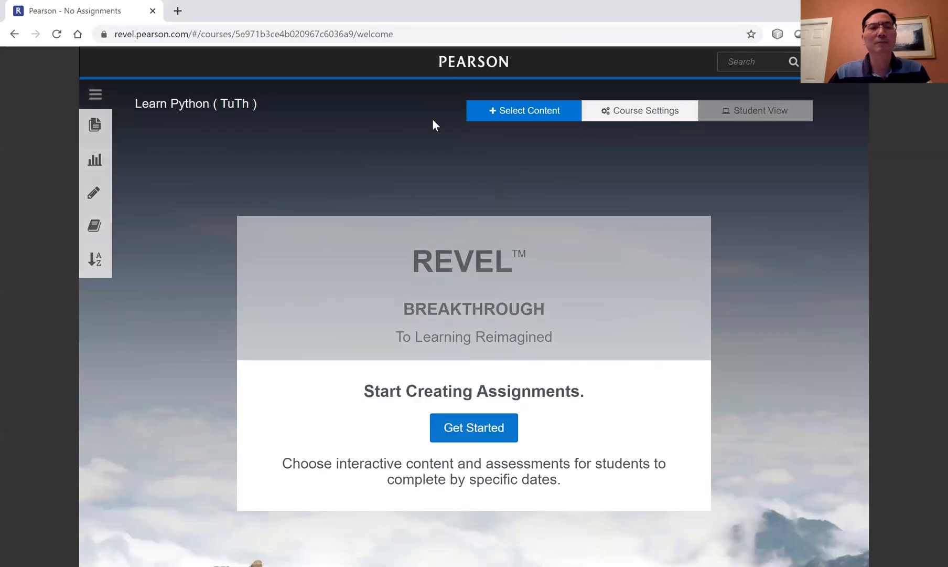
Start Select Content, expand 2: Elementary Programming and deselect all of its content
{"action": "left_click", "coordinate": [94, 95]}
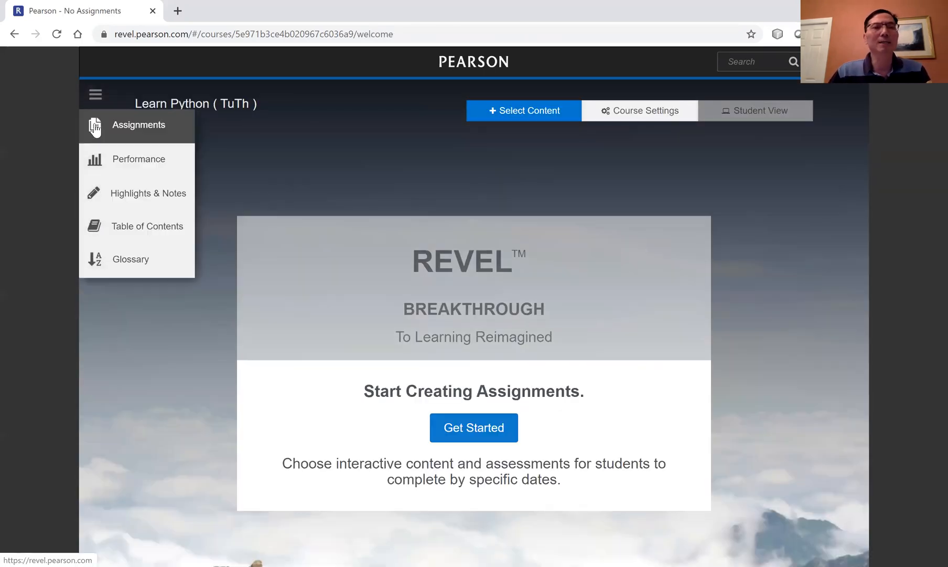
{"action": "left_click", "coordinate": [94, 94]}
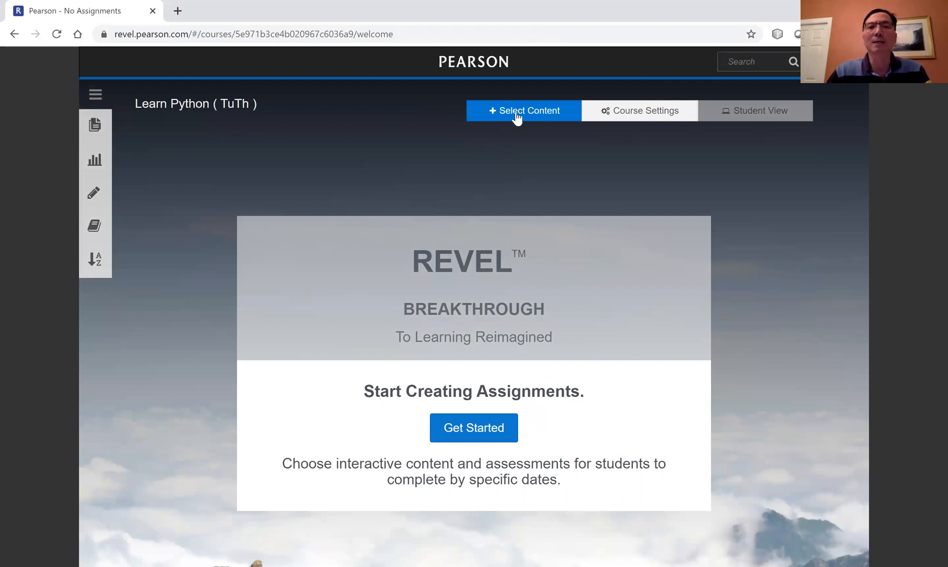
{"action": "mouse_move", "coordinate": [519, 117]}
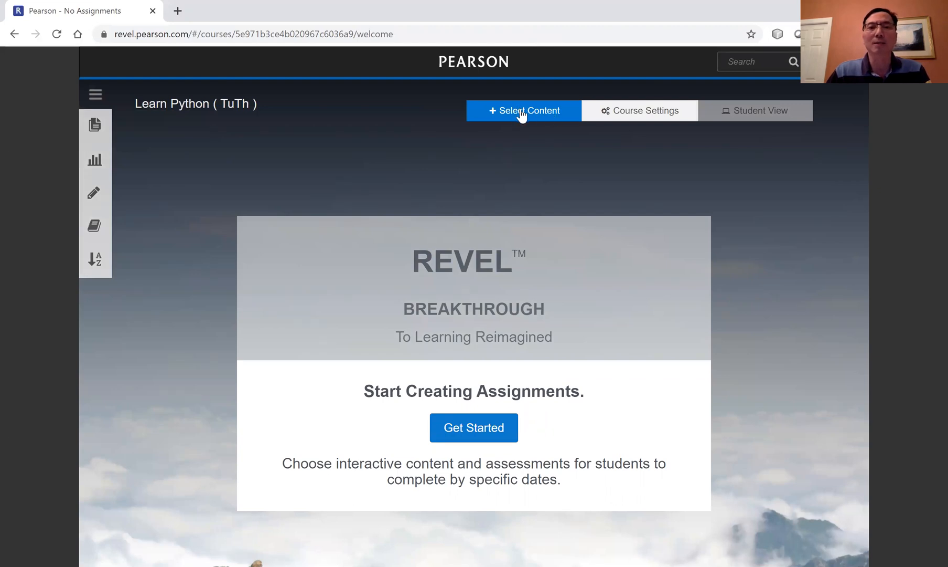
{"action": "left_click", "coordinate": [524, 110]}
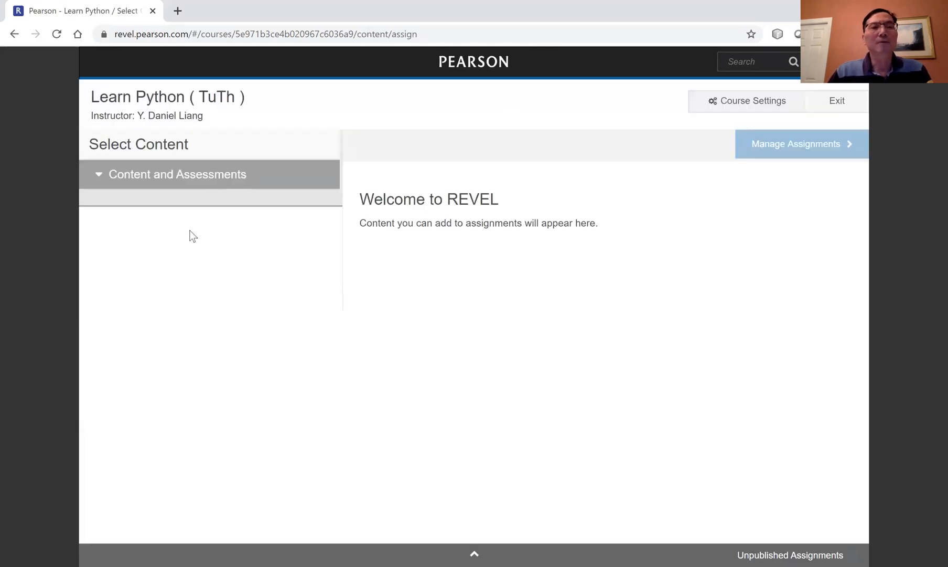
{"action": "left_click", "coordinate": [177, 174]}
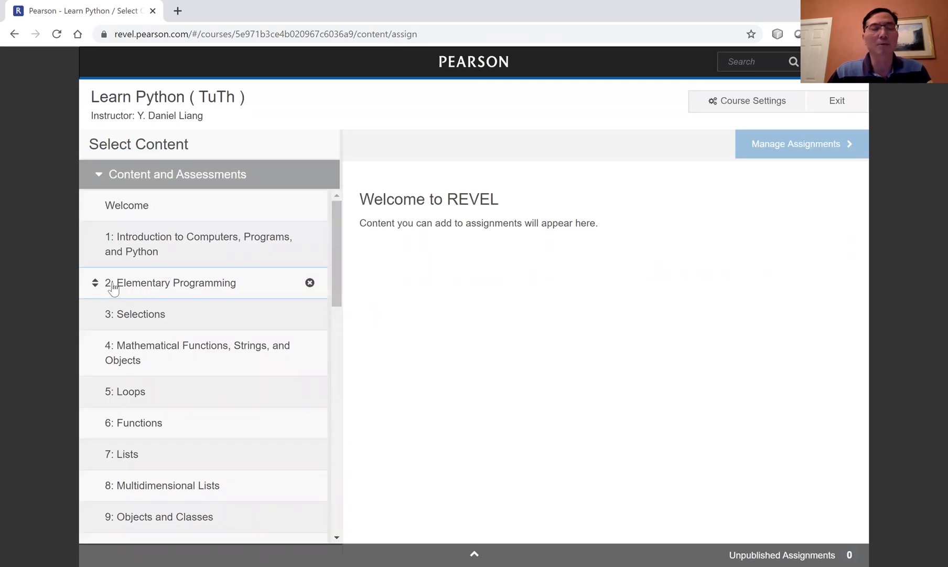
{"action": "left_click", "coordinate": [171, 282]}
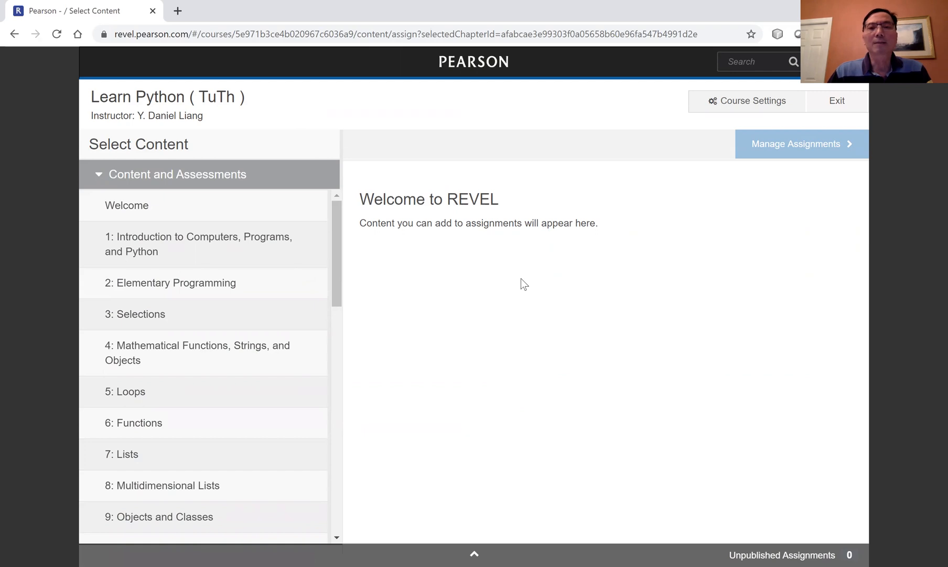
{"action": "left_click", "coordinate": [171, 282]}
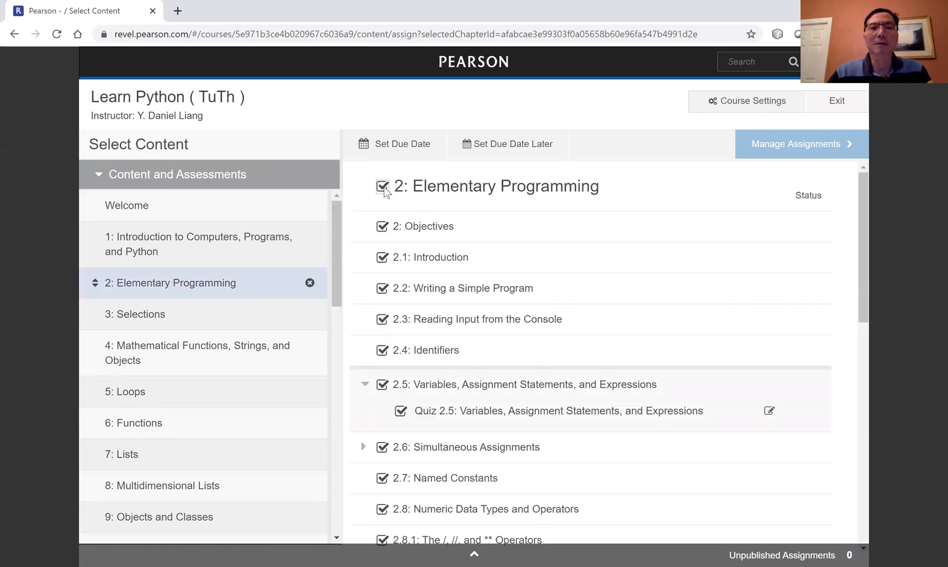
Check section 2.5 with its quiz and Chapter 2: Programming Project 1
{"action": "left_click", "coordinate": [382, 187]}
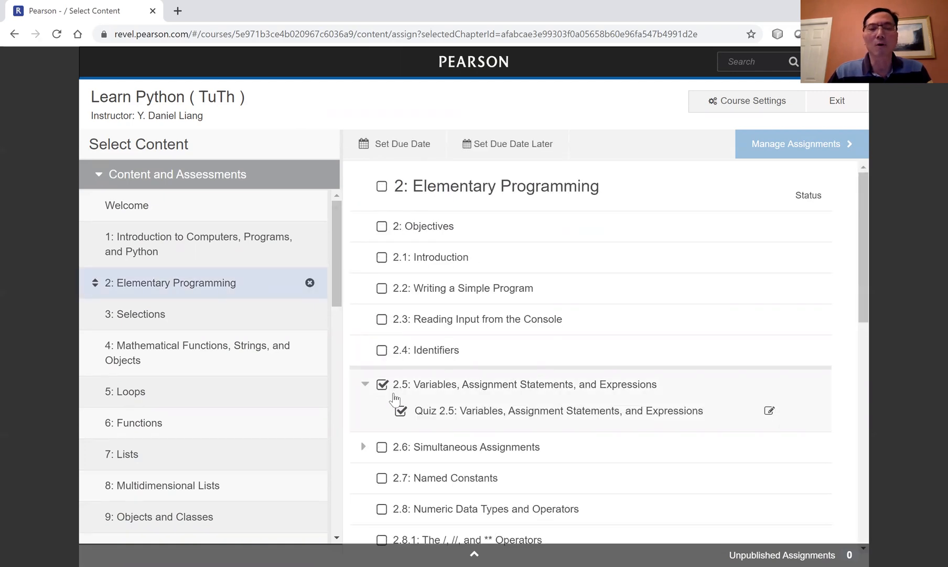
{"action": "scroll", "scroll_direction": "down", "scroll_amount": 3}
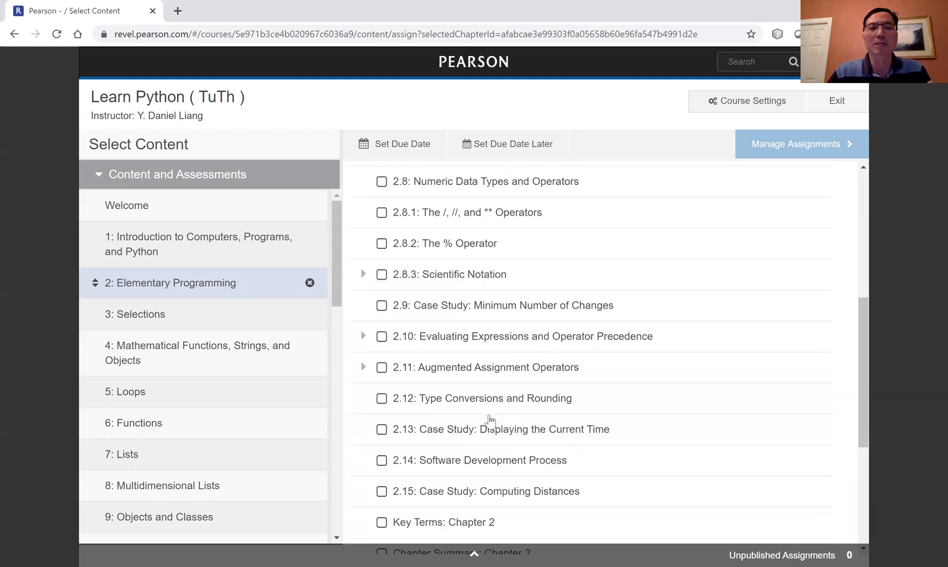
{"action": "scroll", "scroll_direction": "down", "scroll_amount": 3}
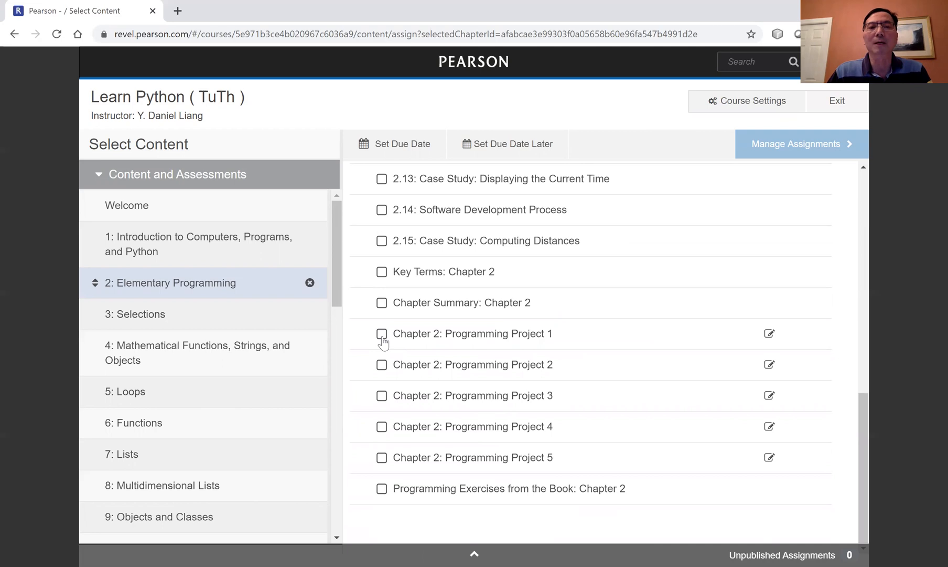
{"action": "left_click", "coordinate": [382, 334]}
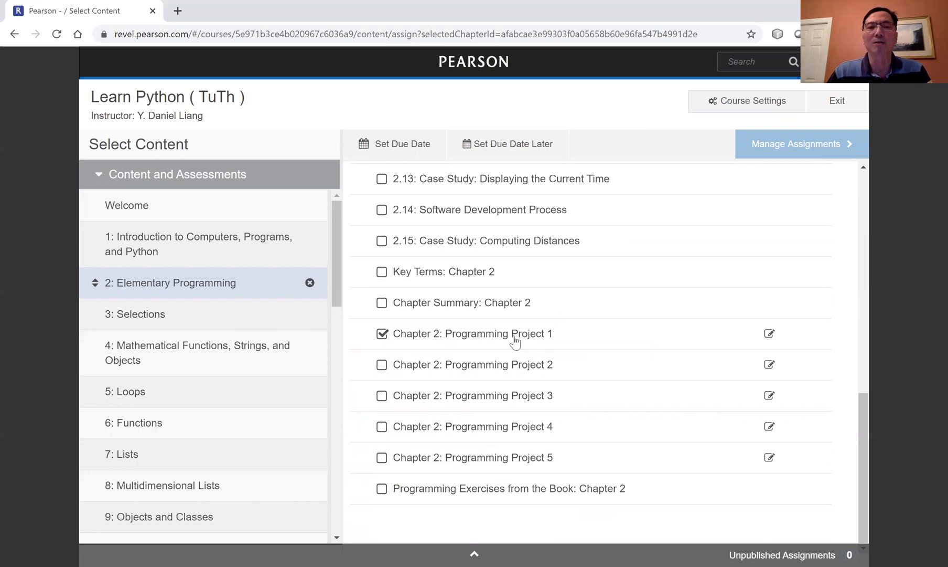
{"action": "scroll", "scroll_direction": "up", "scroll_amount": 3}
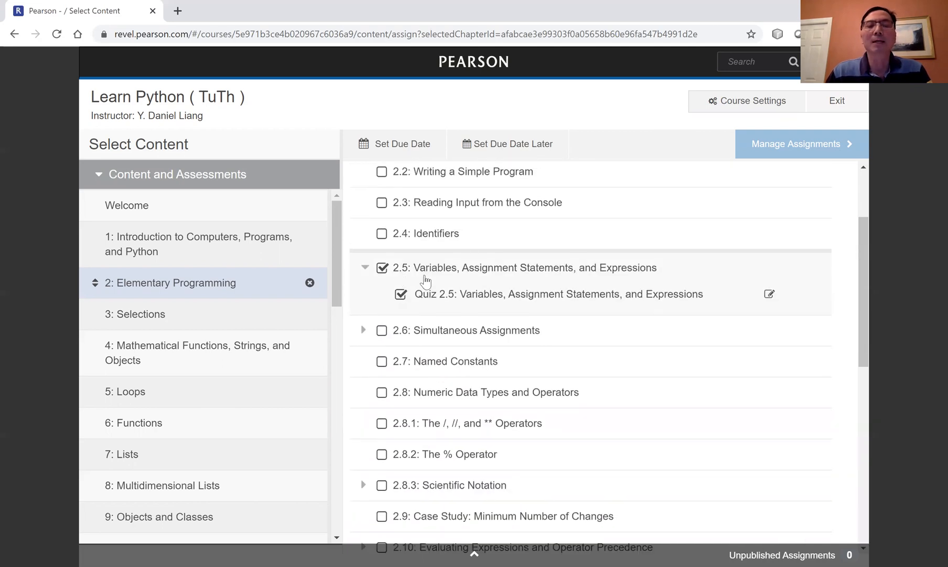
{"action": "scroll", "scroll_direction": "down", "scroll_amount": 3}
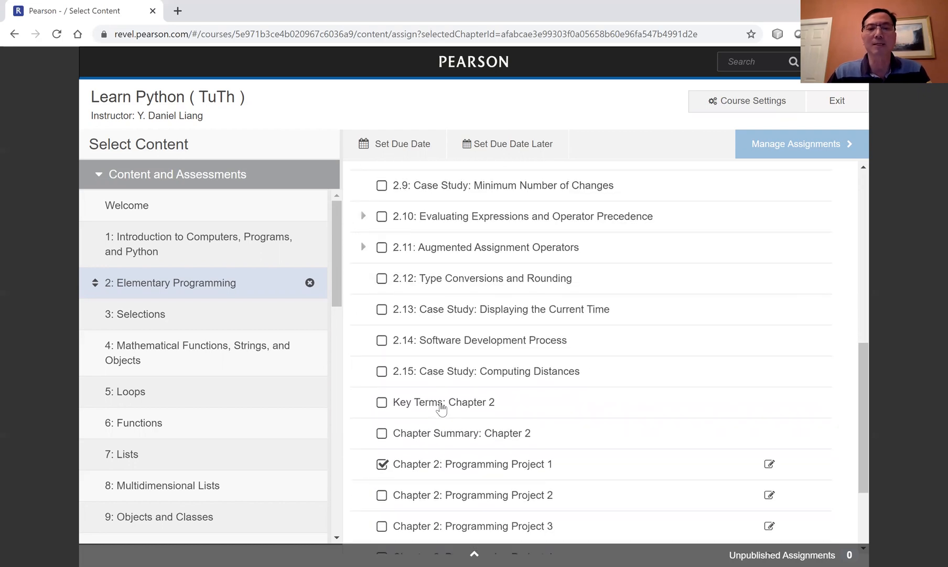
{"action": "scroll", "scroll_direction": "down", "scroll_amount": 3}
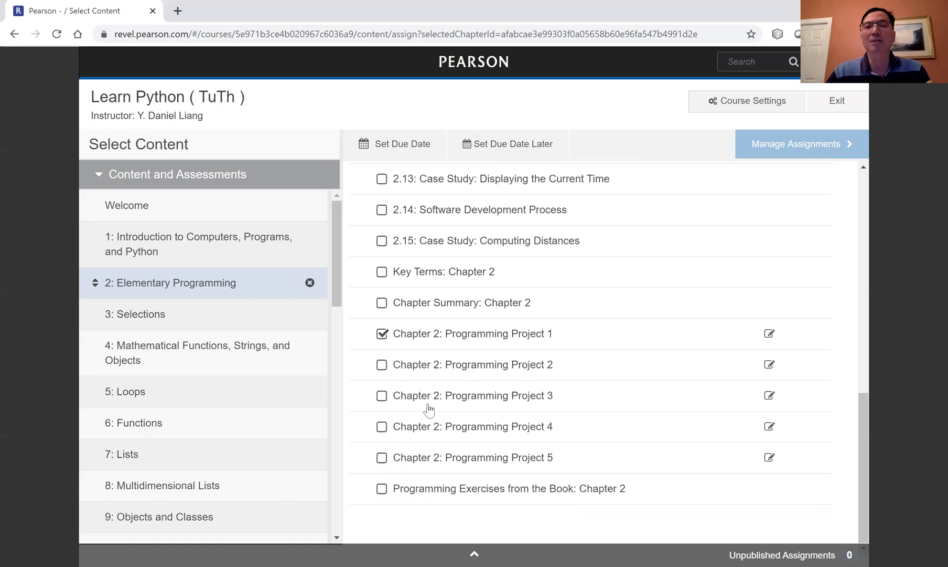
{"action": "scroll", "scroll_direction": "up", "scroll_amount": 3}
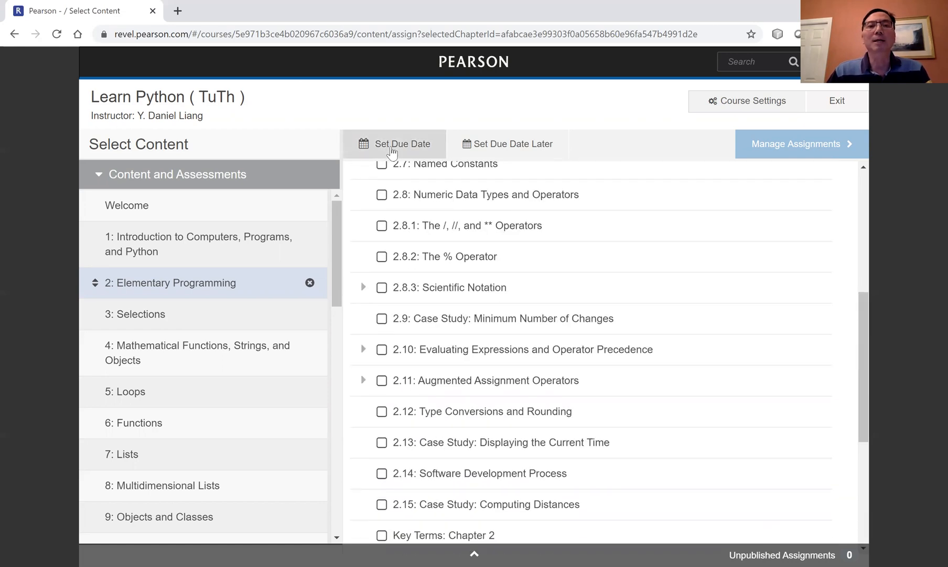
Give the selected content an April 22 due date and save it
{"action": "left_click", "coordinate": [396, 144]}
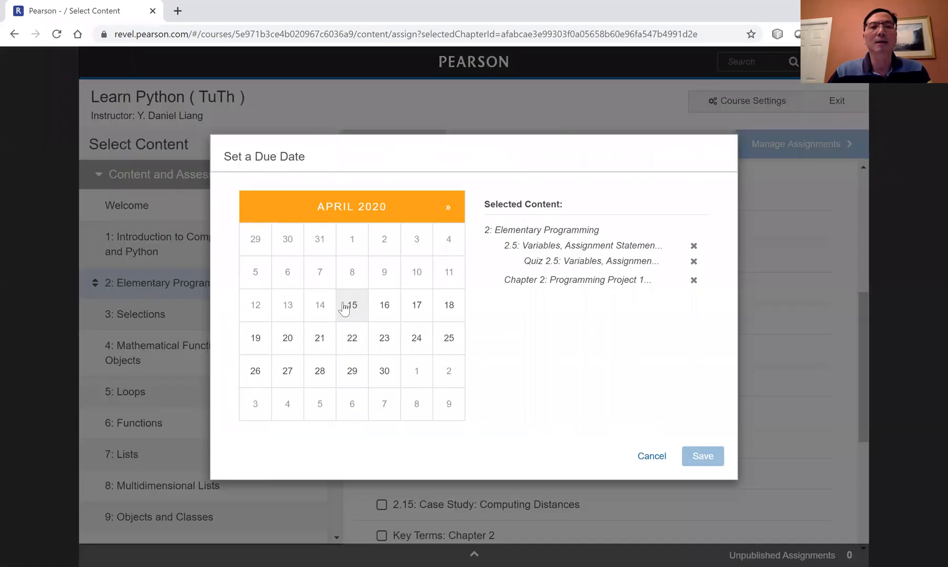
{"action": "mouse_move", "coordinate": [351, 338]}
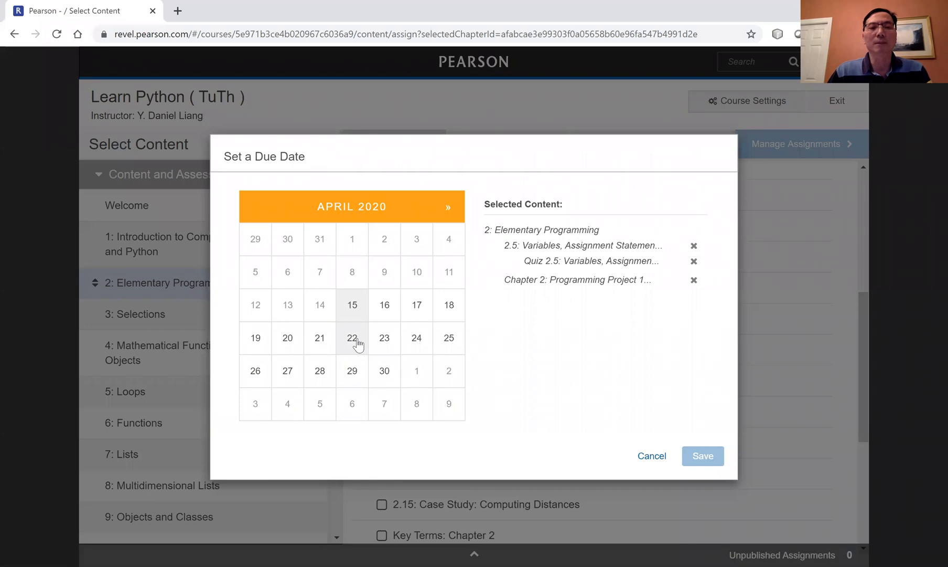
{"action": "left_click", "coordinate": [353, 337]}
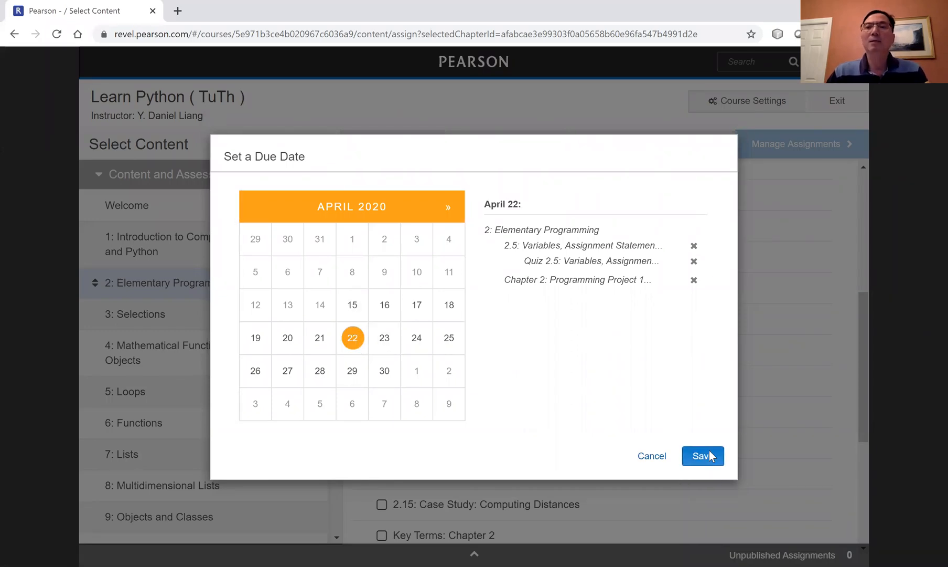
{"action": "left_click", "coordinate": [702, 455]}
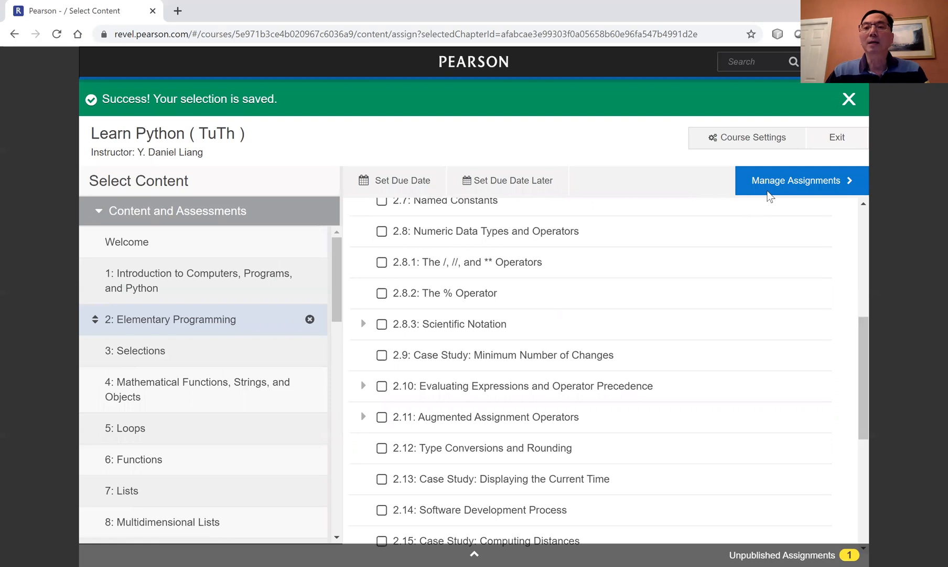
{"action": "scroll", "scroll_direction": "down", "scroll_amount": 3}
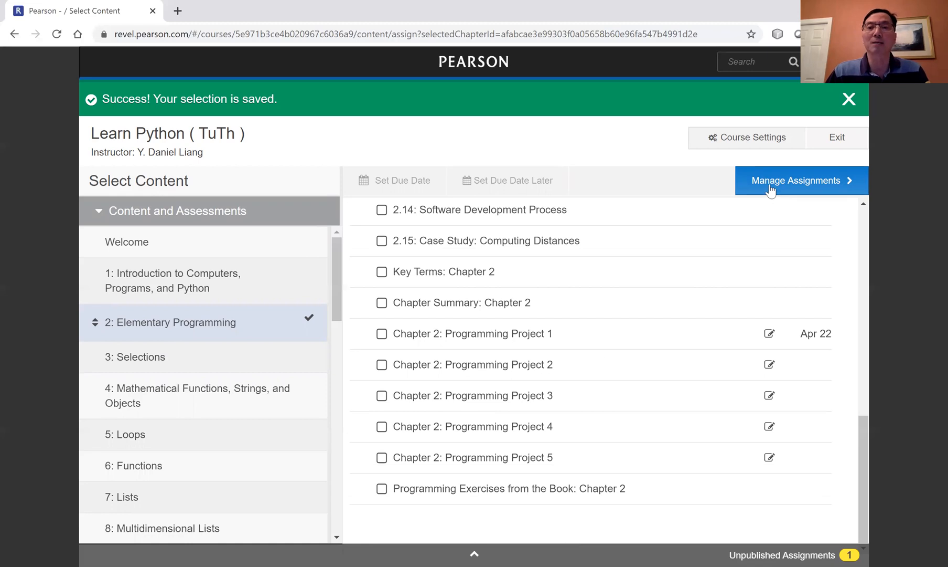
In Manage Assignments, select all items in the April 22 group and publish them
{"action": "left_click", "coordinate": [800, 181]}
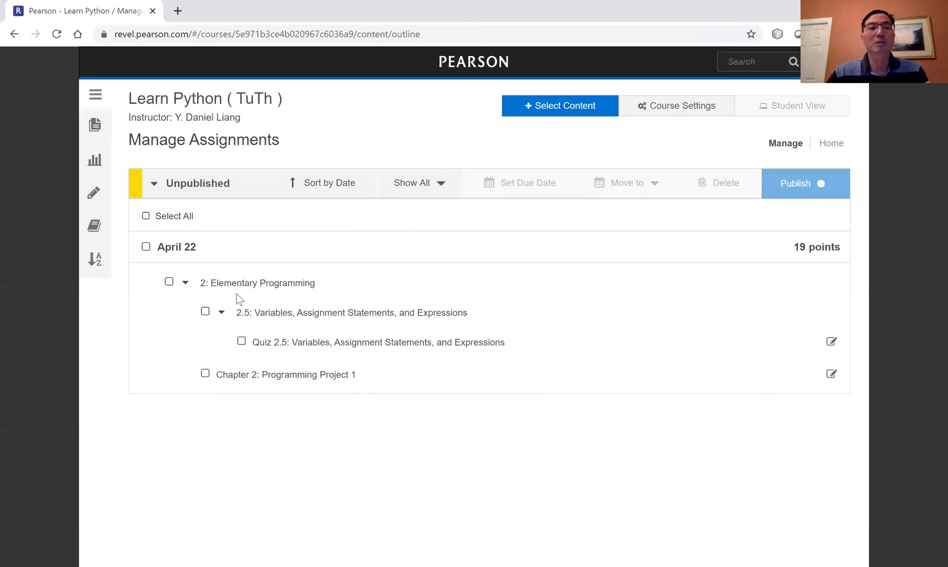
{"action": "mouse_move", "coordinate": [148, 227]}
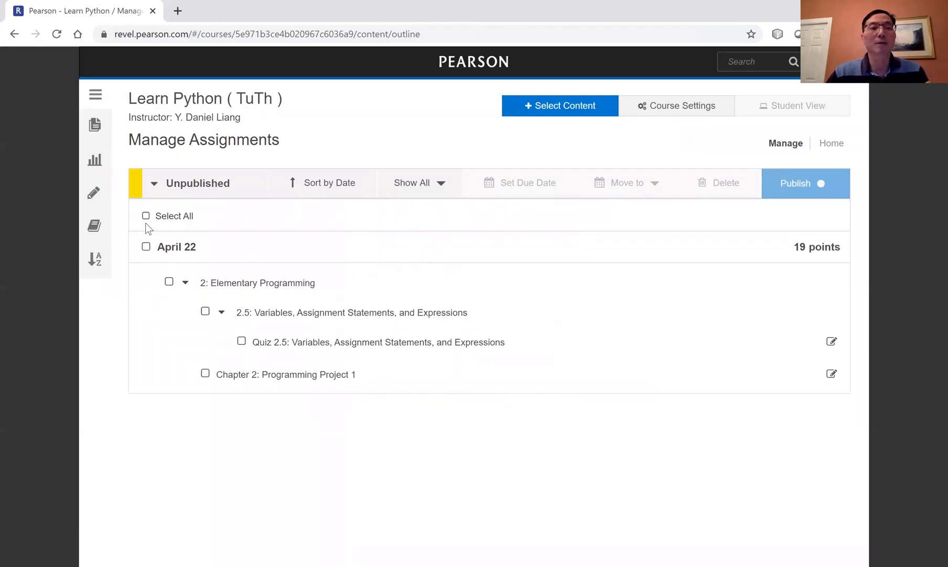
{"action": "left_click", "coordinate": [146, 216]}
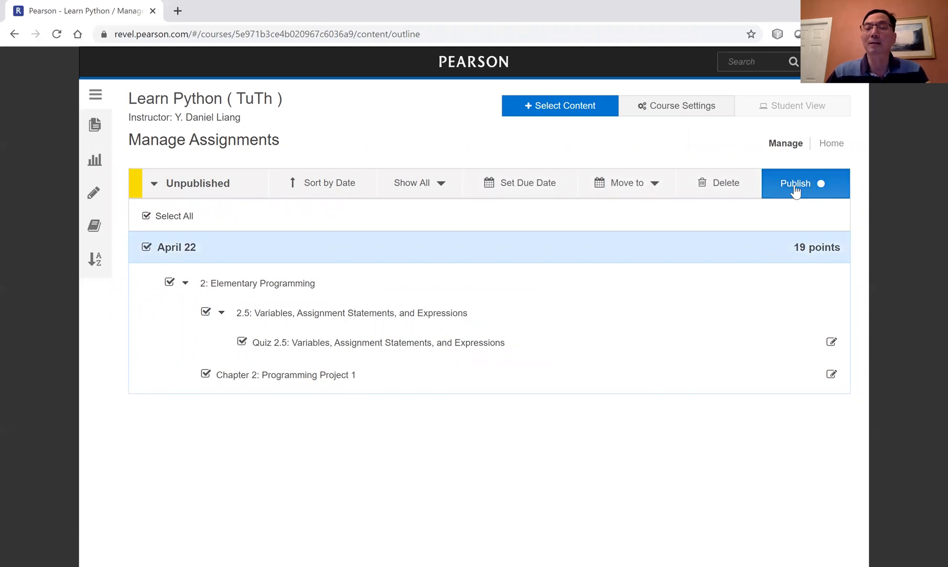
{"action": "left_click", "coordinate": [798, 183]}
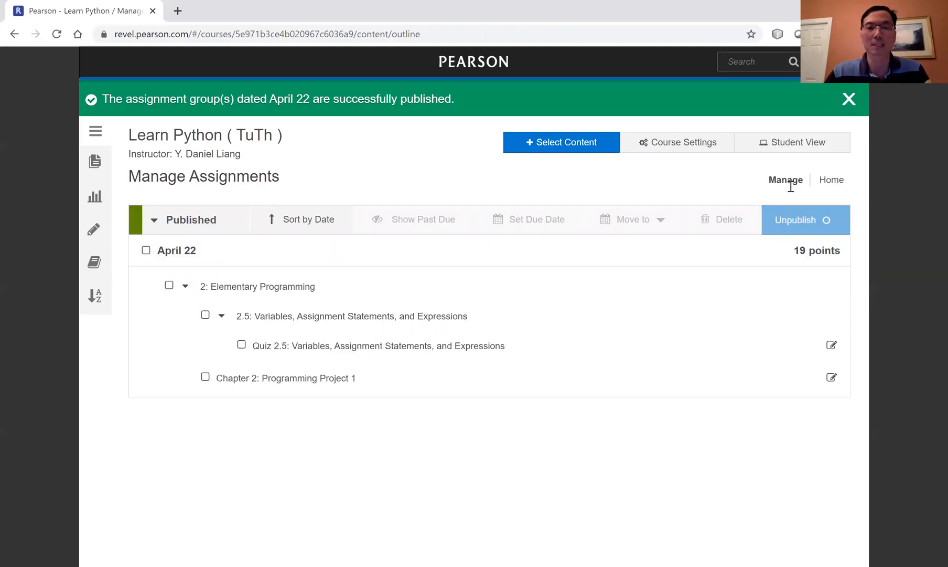
Go to Assignments Home via the navigation menu to see the April 22 assignment
{"action": "left_click", "coordinate": [96, 130]}
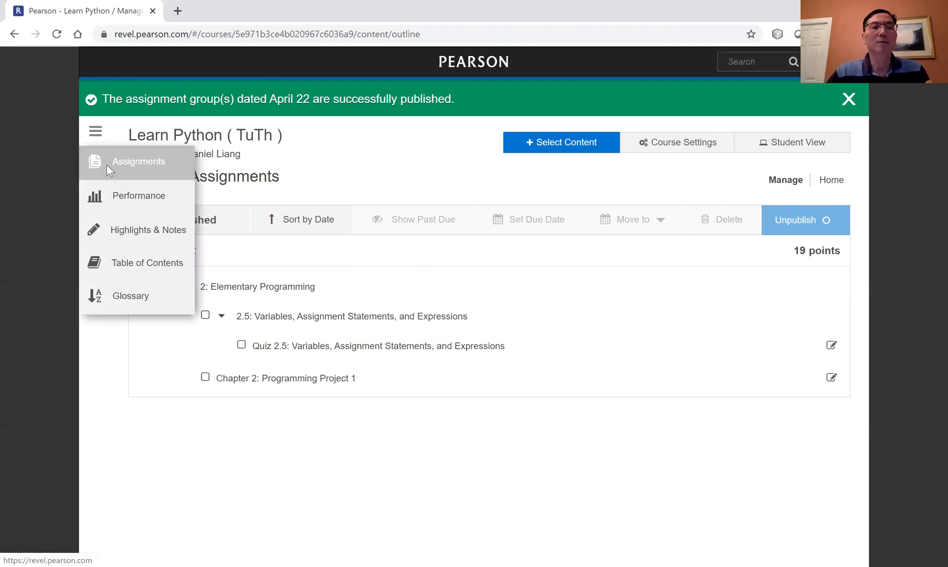
{"action": "left_click", "coordinate": [139, 161]}
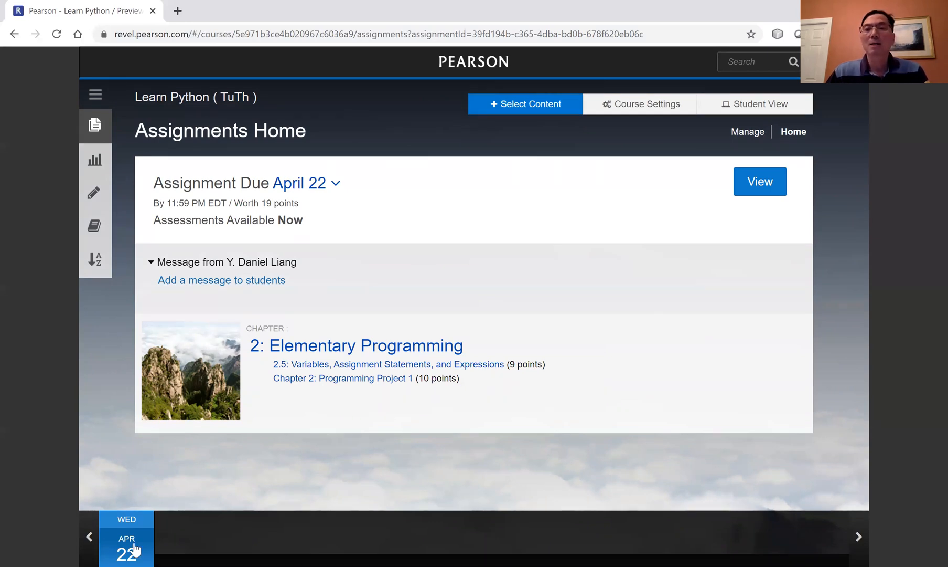
{"action": "mouse_move", "coordinate": [699, 387]}
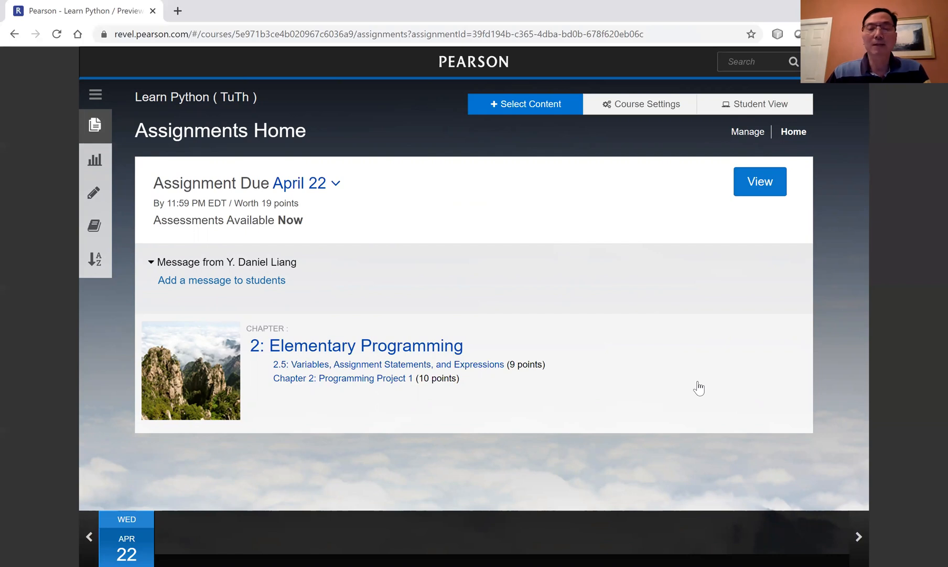
{"action": "mouse_move", "coordinate": [580, 54]}
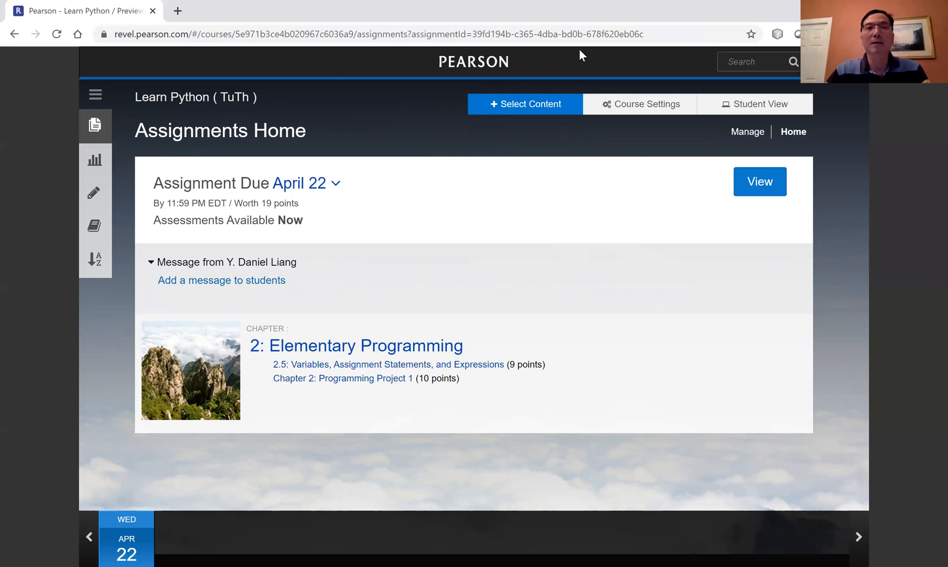